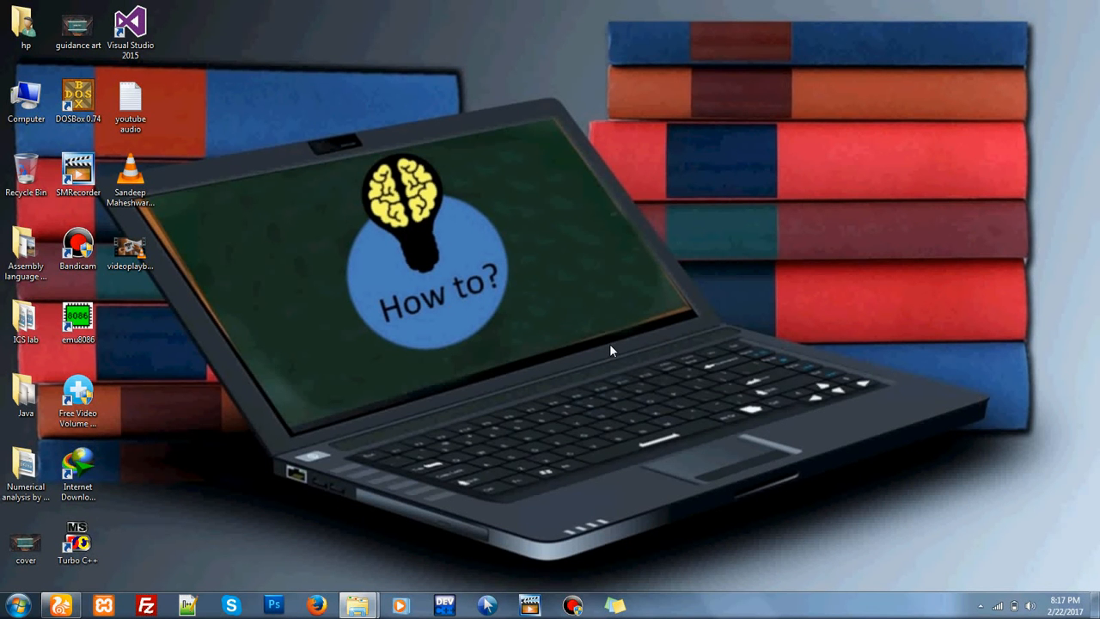
# Step: Open Computer from the desktop to reach Removable Disk (E:), which appears empty
pyautogui.click(26, 96)
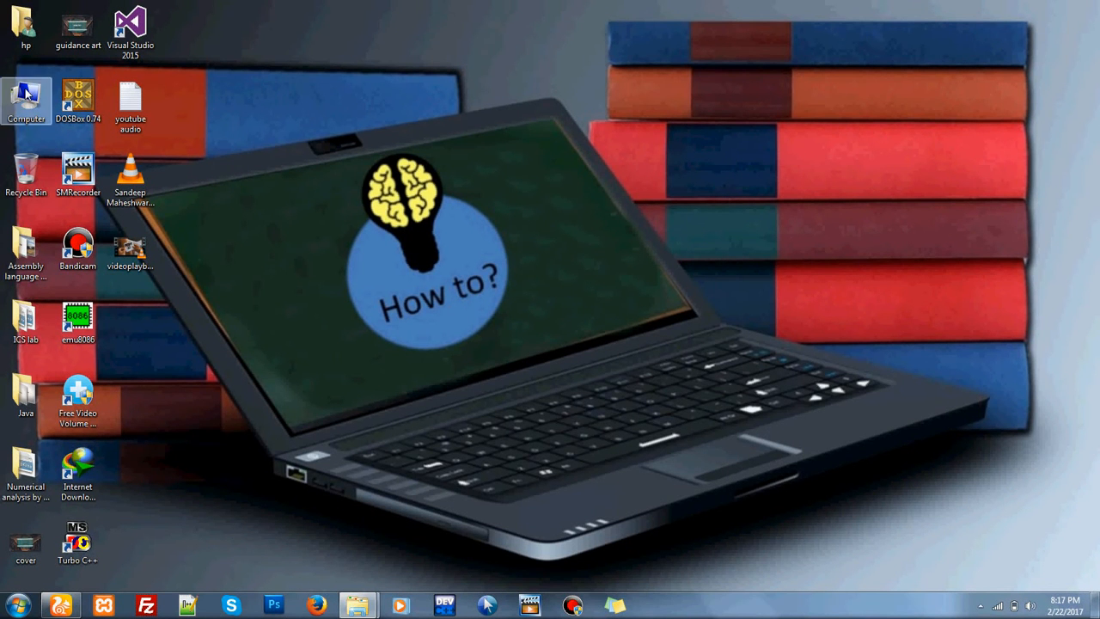
pyautogui.doubleClick(26, 95)
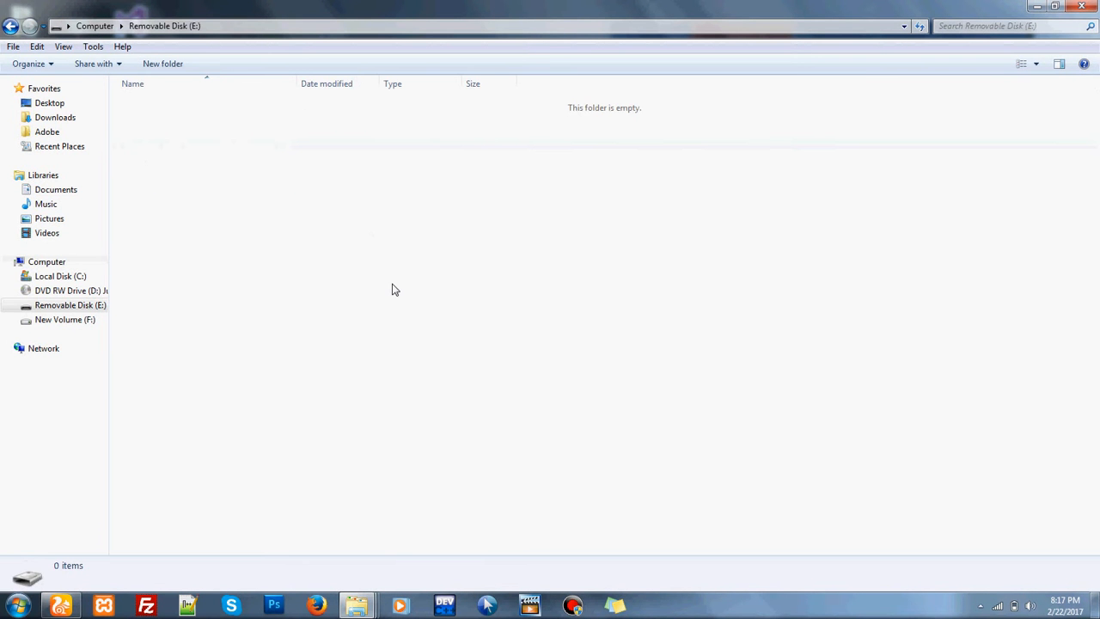
pyautogui.moveTo(660, 213)
pyautogui.write('w')
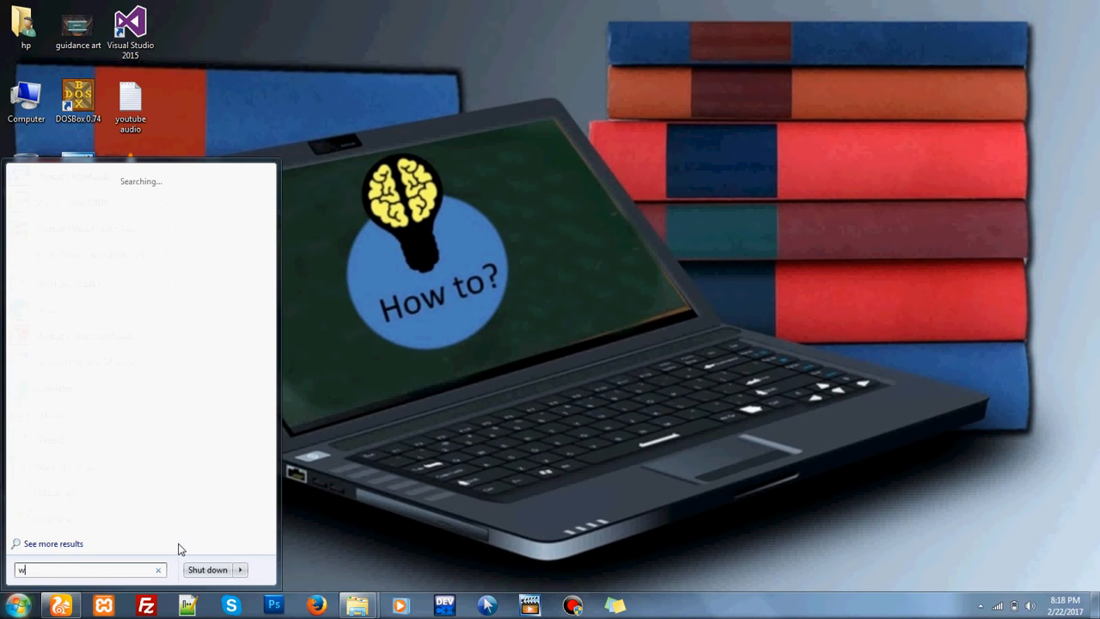
# Step: Search the Start menu for cmd and launch Command Prompt
pyautogui.write('cmd')
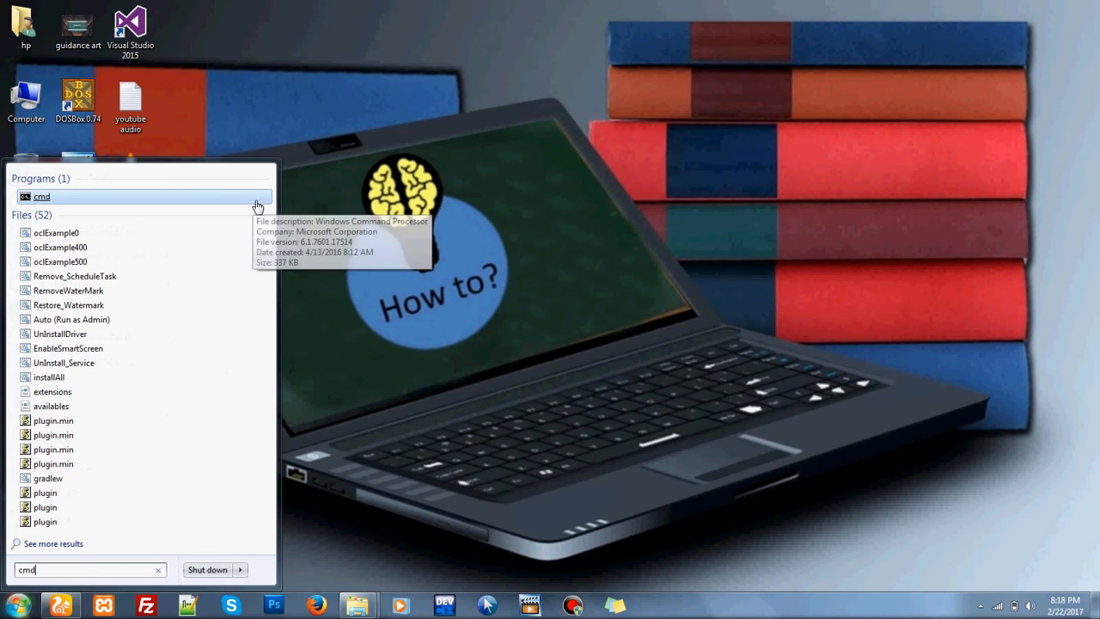
pyautogui.click(41, 196)
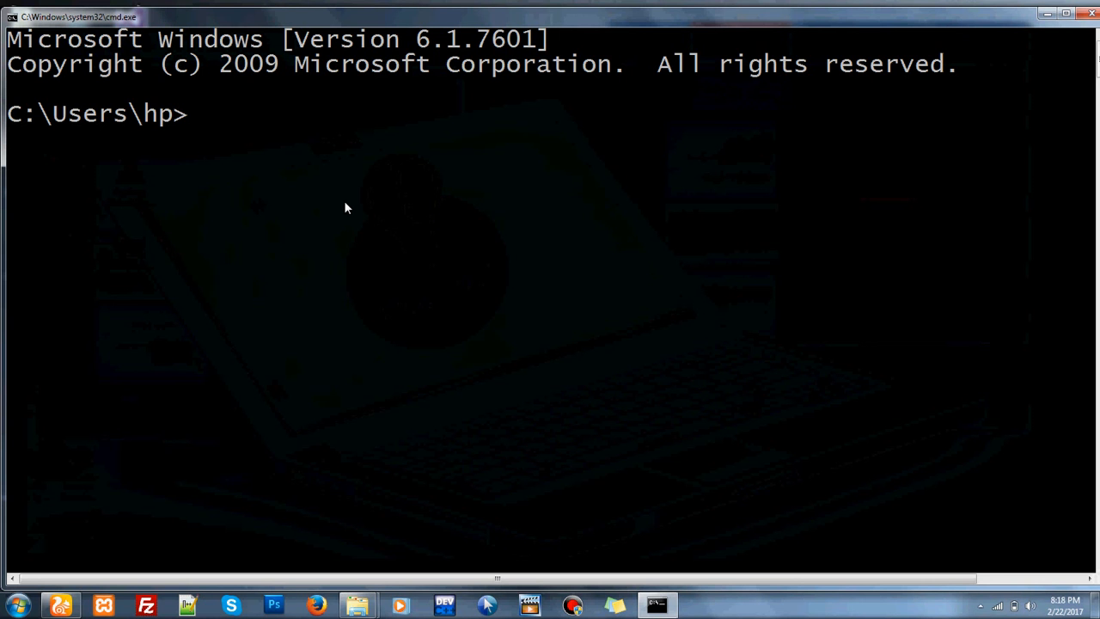
# Step: Enter attrib -h -s -r /s /d "E:\*.*" to unhide every file on E:
pyautogui.write('attr')
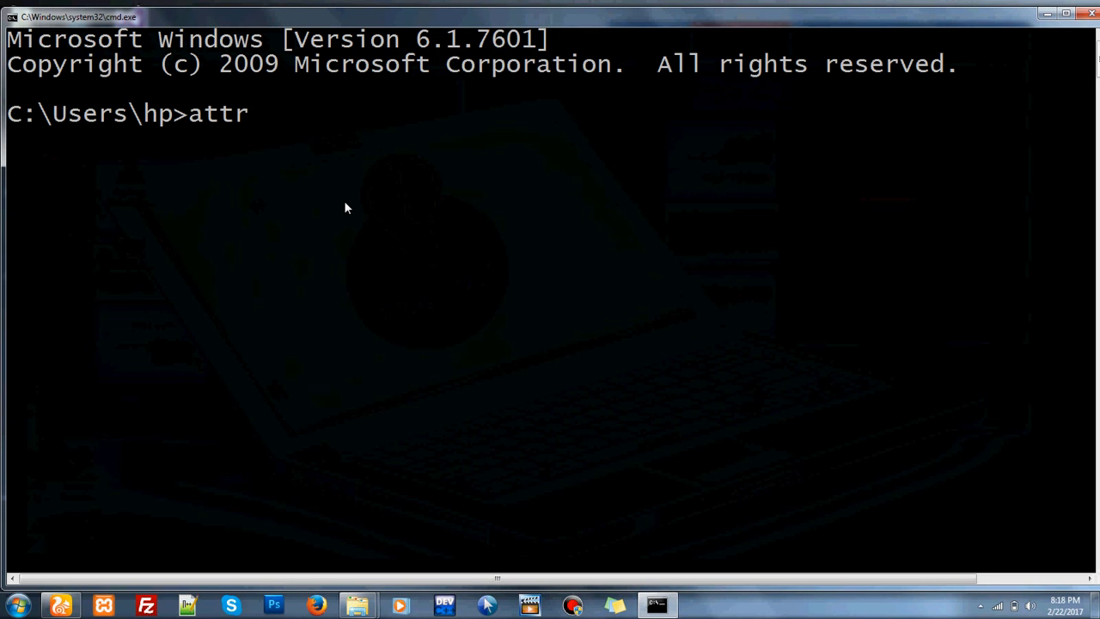
pyautogui.write('ib -h')
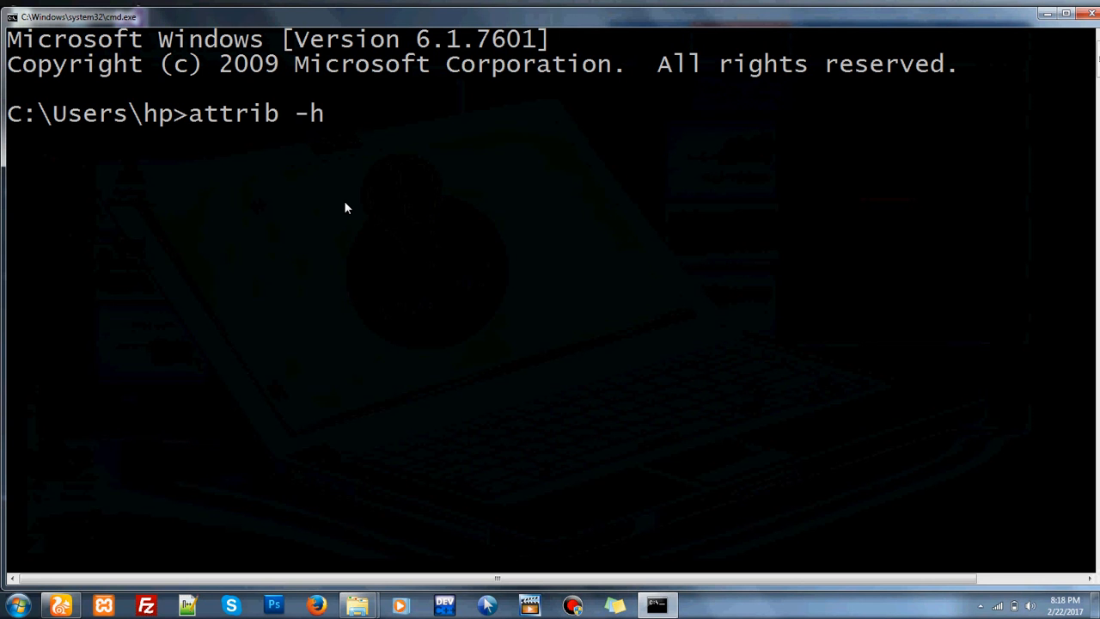
pyautogui.write('-s - r')
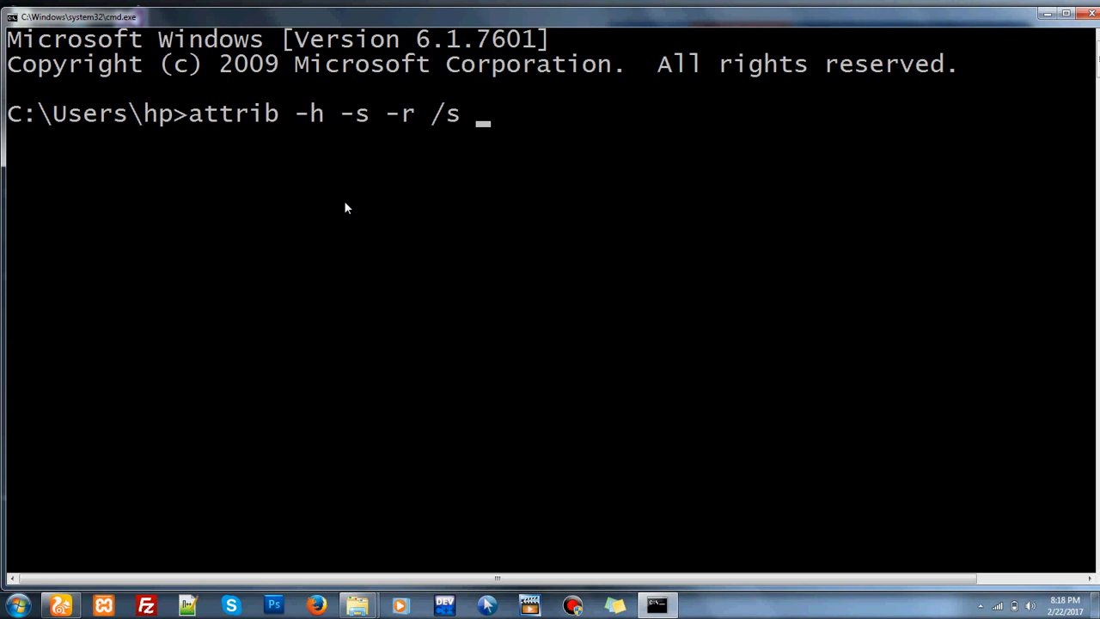
pyautogui.write('/d "E')
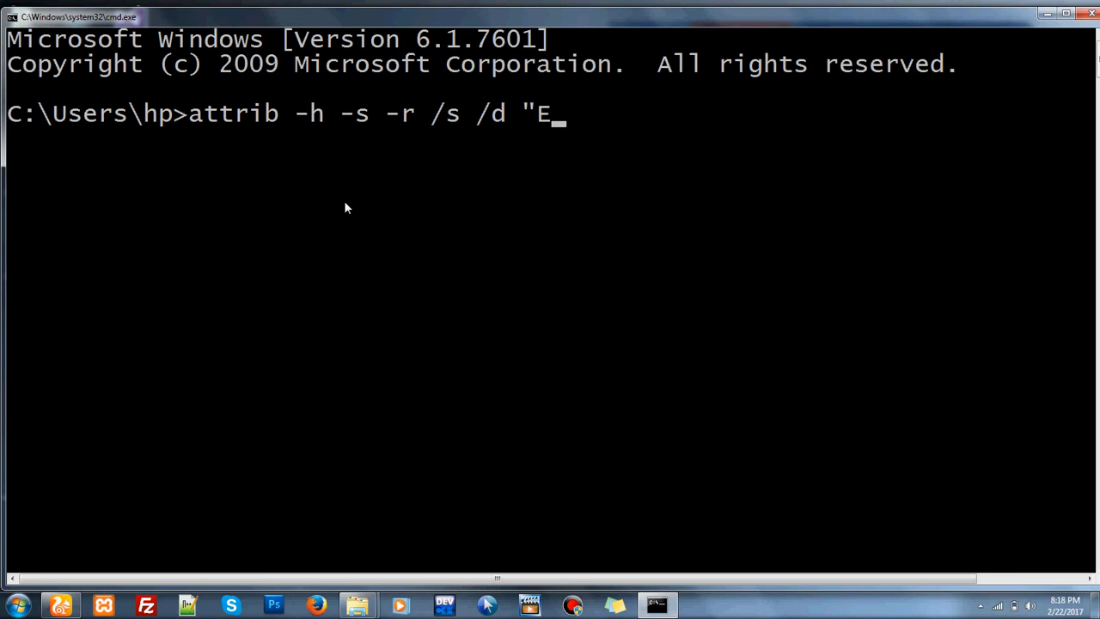
pyautogui.write(':\\*')
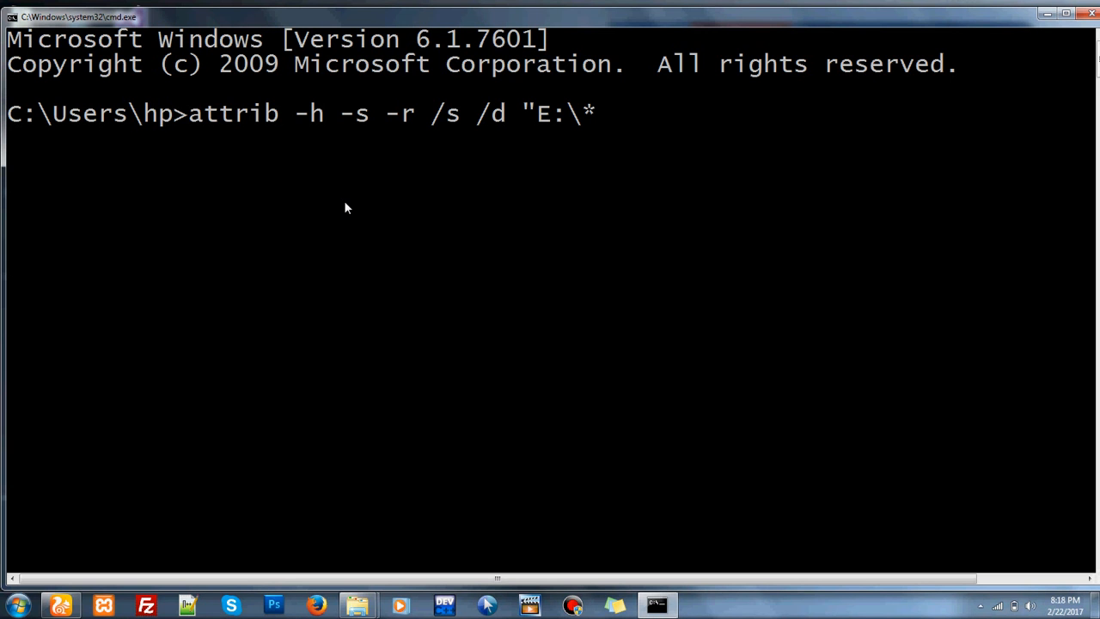
pyautogui.write('.*')
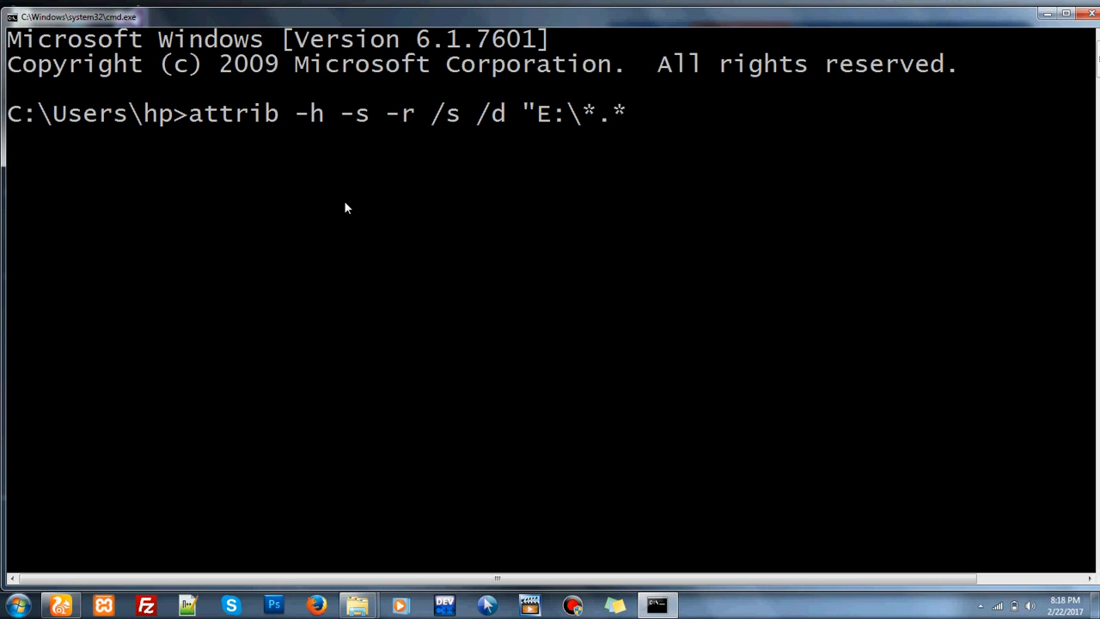
pyautogui.write('"')
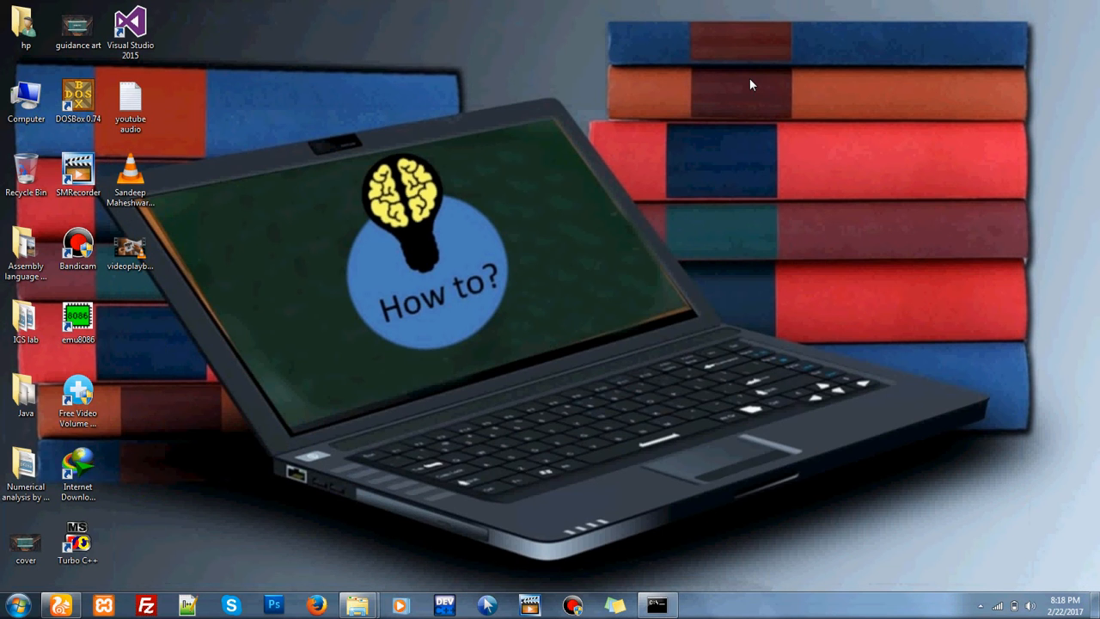
# Step: Reopen Computer from the desktop to view the drives, including the removable disk
pyautogui.doubleClick(26, 94)
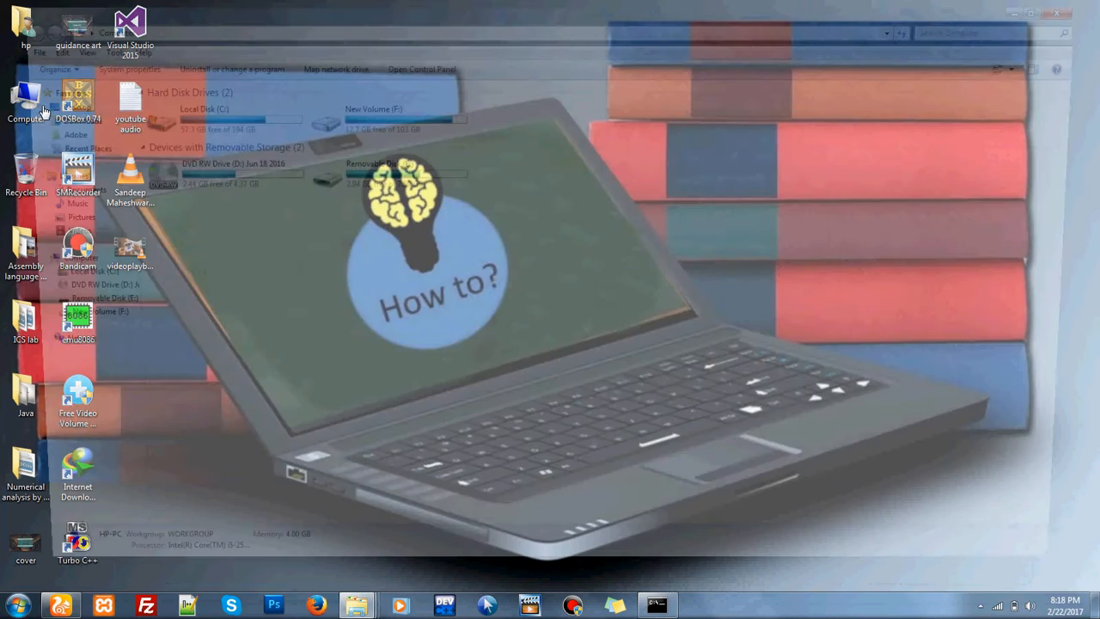